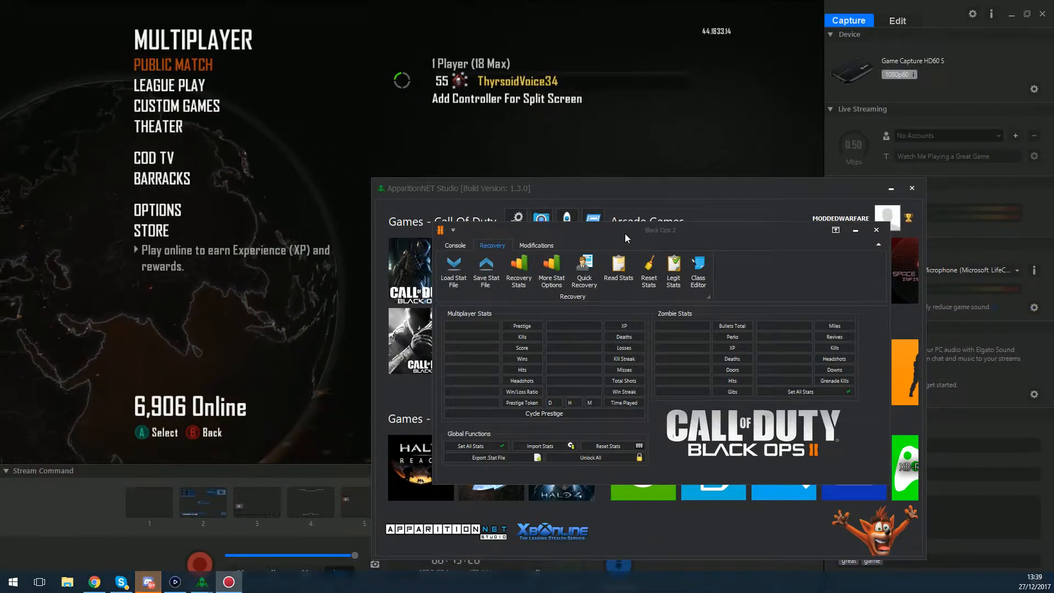
{"action": "mouse_move", "coordinate": [563, 238]}
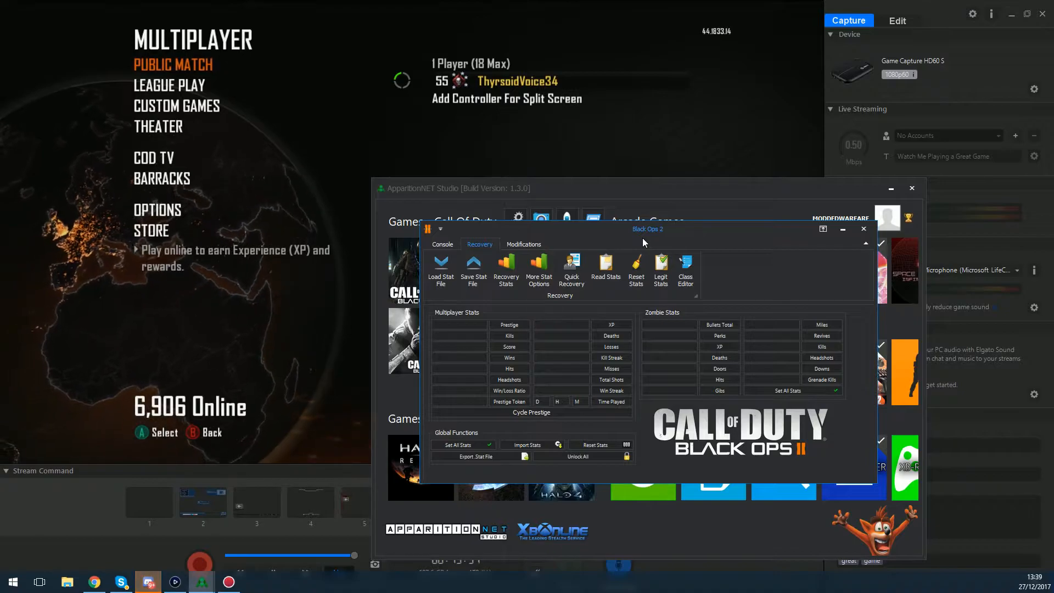
Show the Black Ops 2 Off Host Modifications toggles under the Modifications tab
{"action": "left_click", "coordinate": [523, 244]}
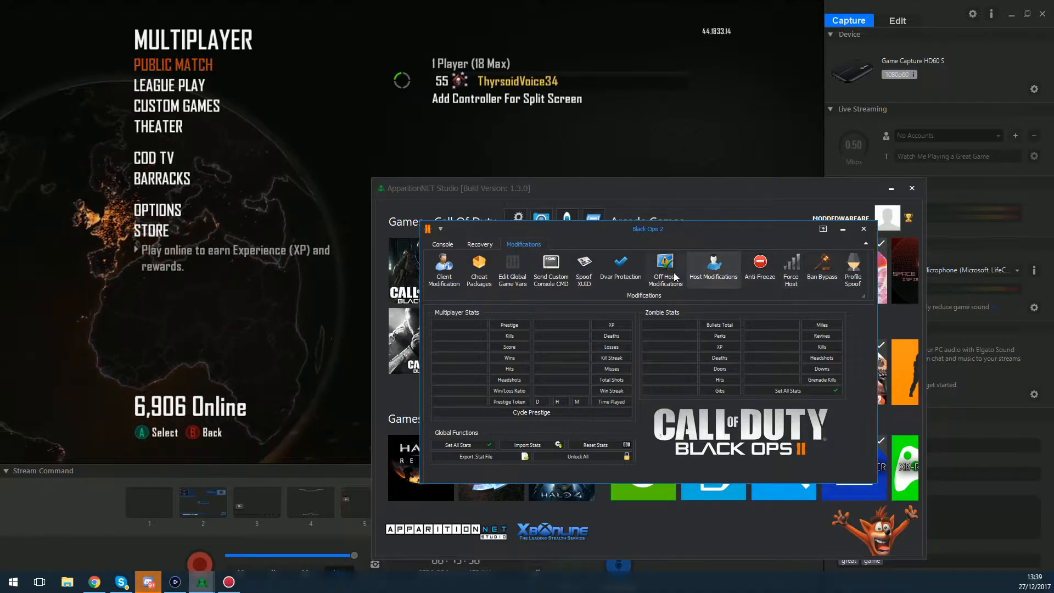
{"action": "left_click", "coordinate": [665, 268]}
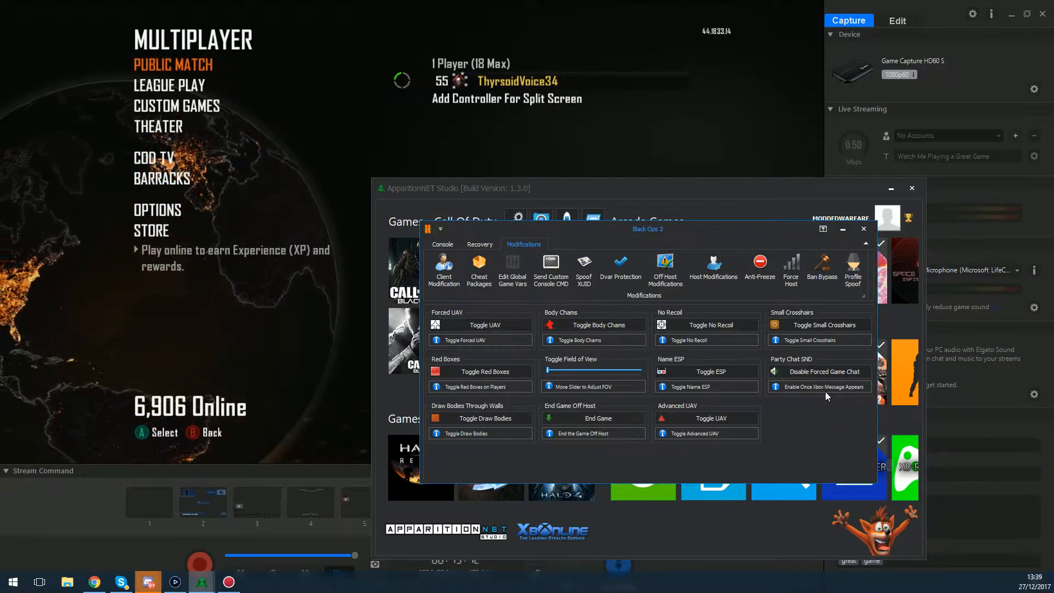
Open Client Modification, then preview and close the Global Game Vars and Custom Console CMD windows
{"action": "left_click", "coordinate": [443, 269]}
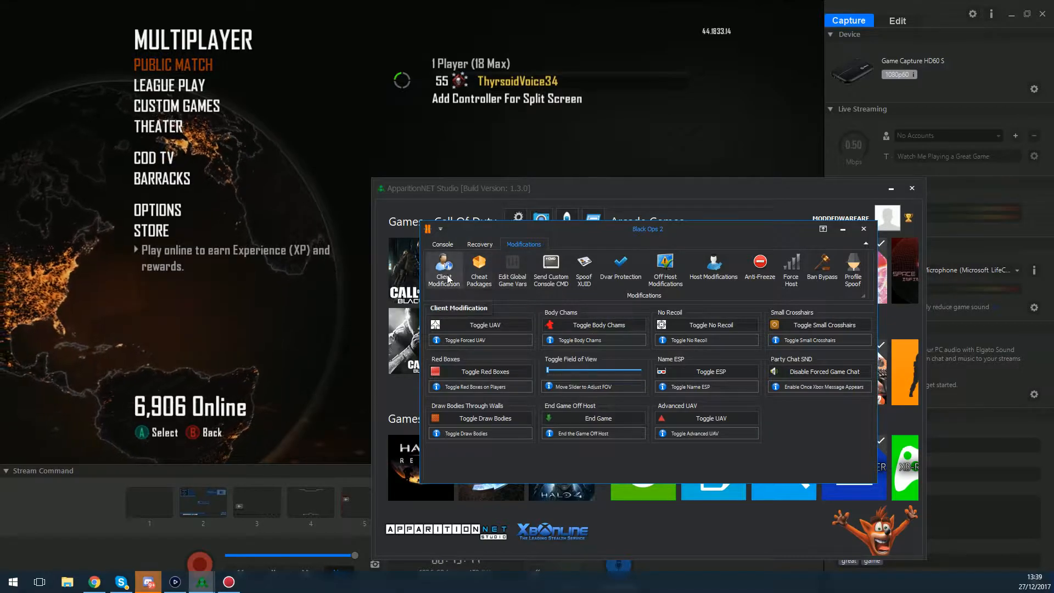
{"action": "left_click", "coordinate": [444, 268]}
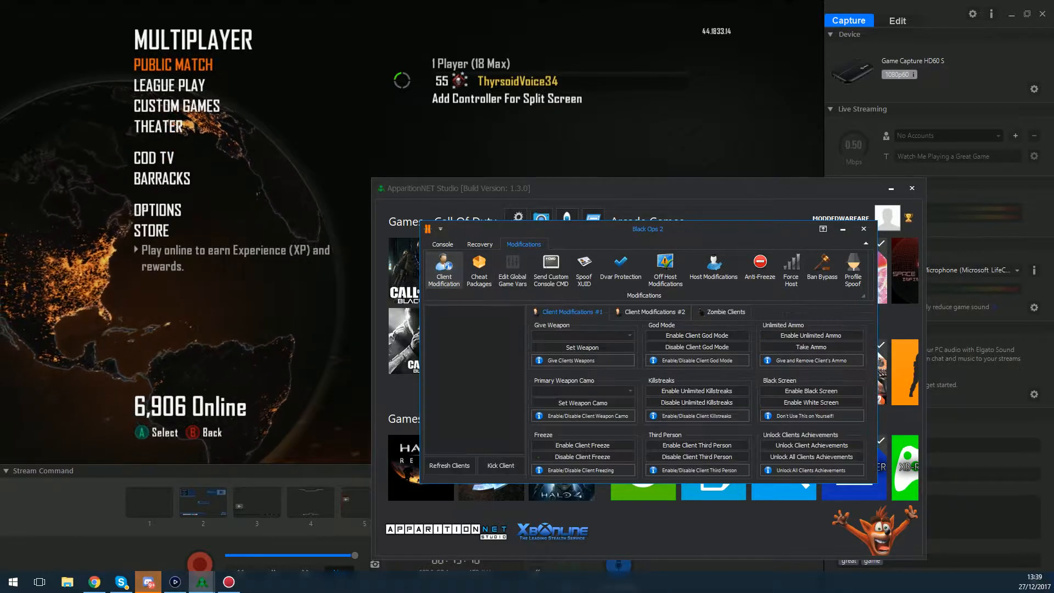
{"action": "left_click", "coordinate": [513, 269]}
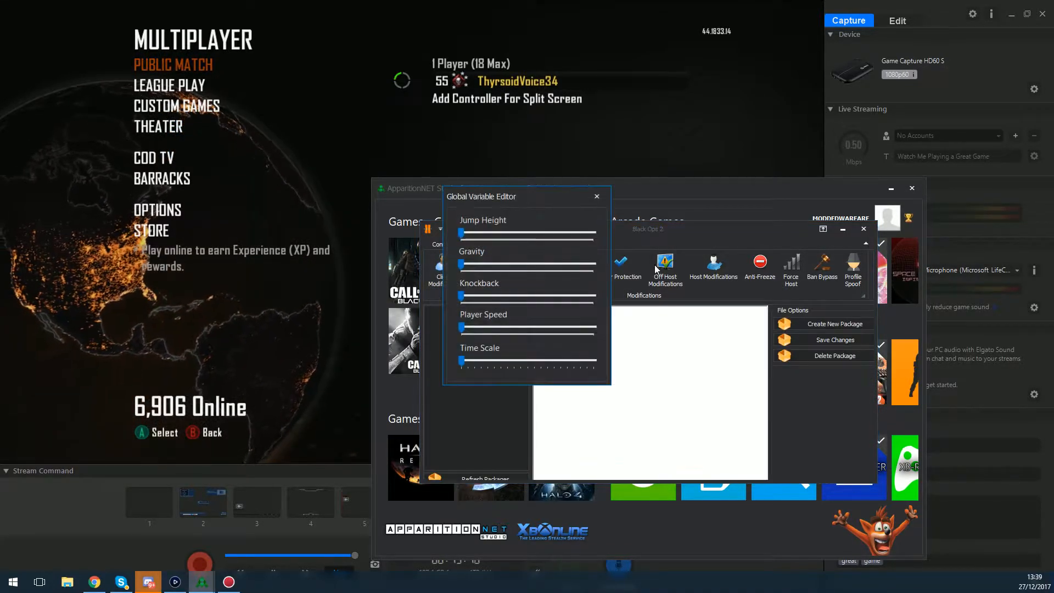
{"action": "left_click", "coordinate": [596, 196]}
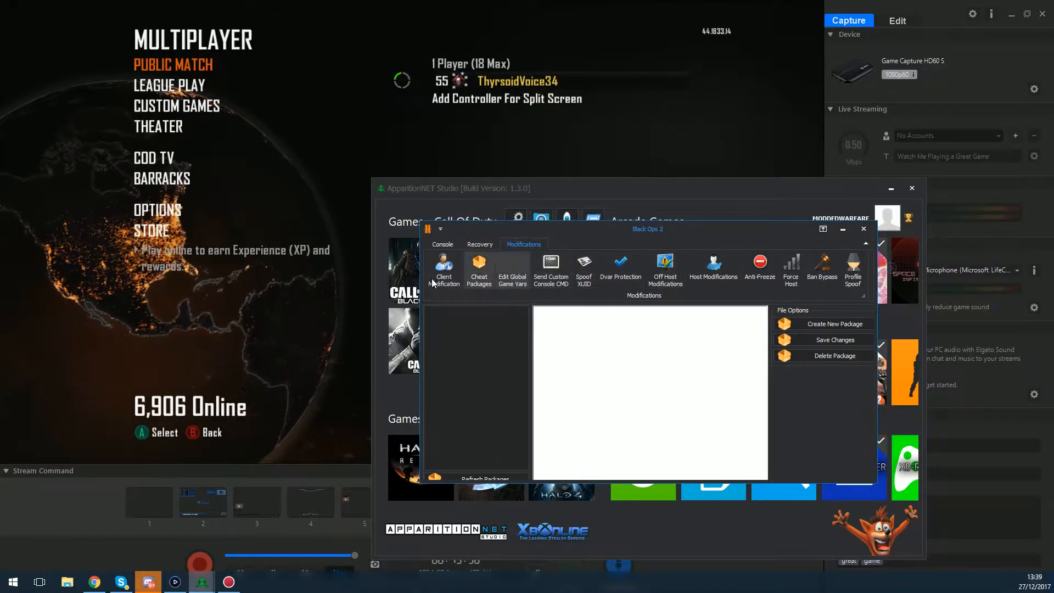
{"action": "left_click", "coordinate": [550, 268]}
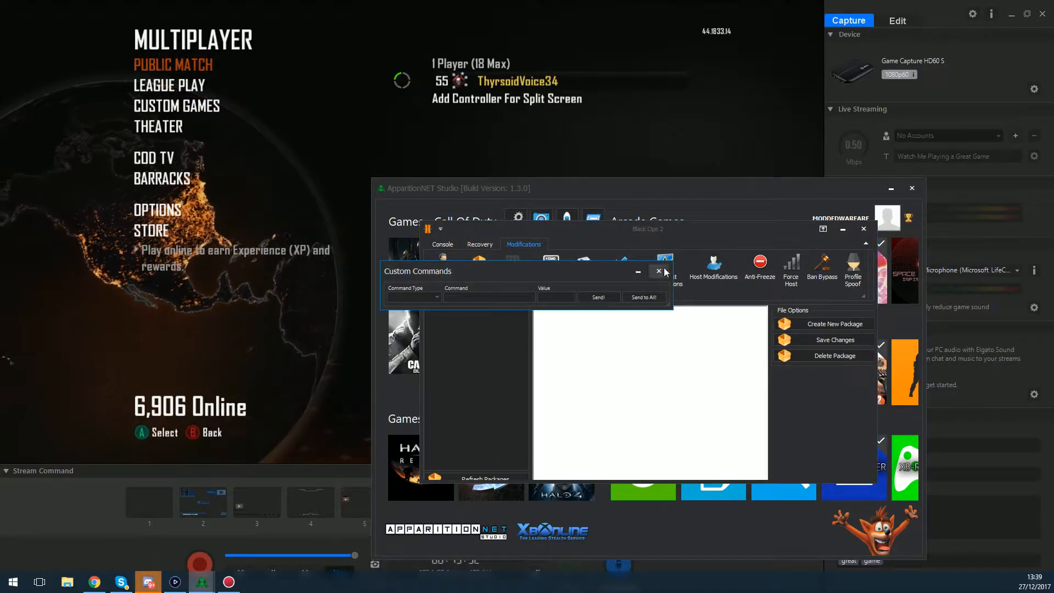
{"action": "left_click", "coordinate": [658, 270]}
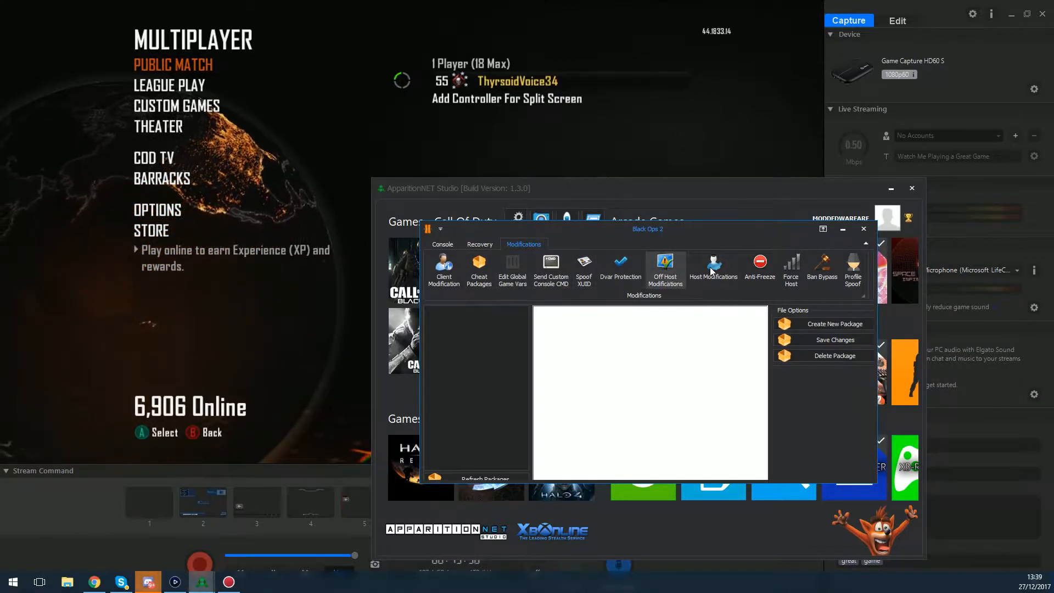
View Host Modifications and Recovery, then return to the Client Modification options
{"action": "left_click", "coordinate": [442, 243]}
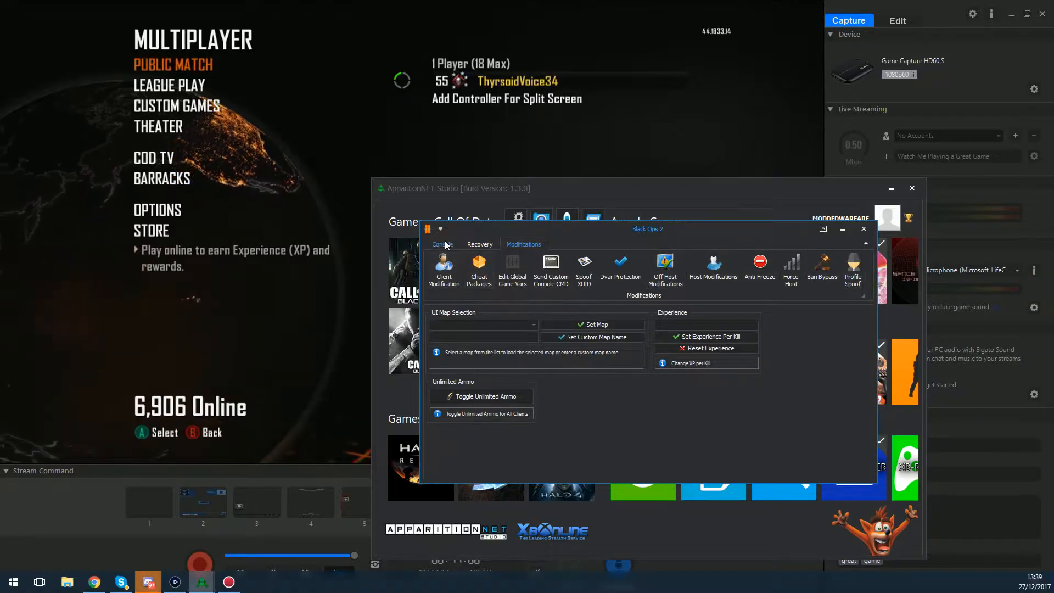
{"action": "left_click", "coordinate": [480, 245]}
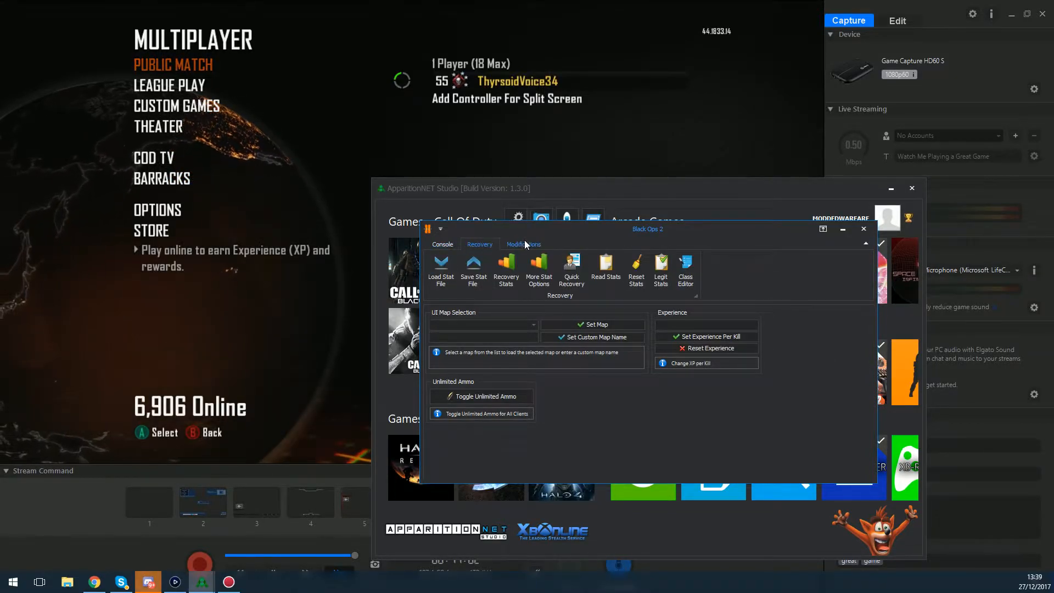
{"action": "left_click", "coordinate": [523, 244]}
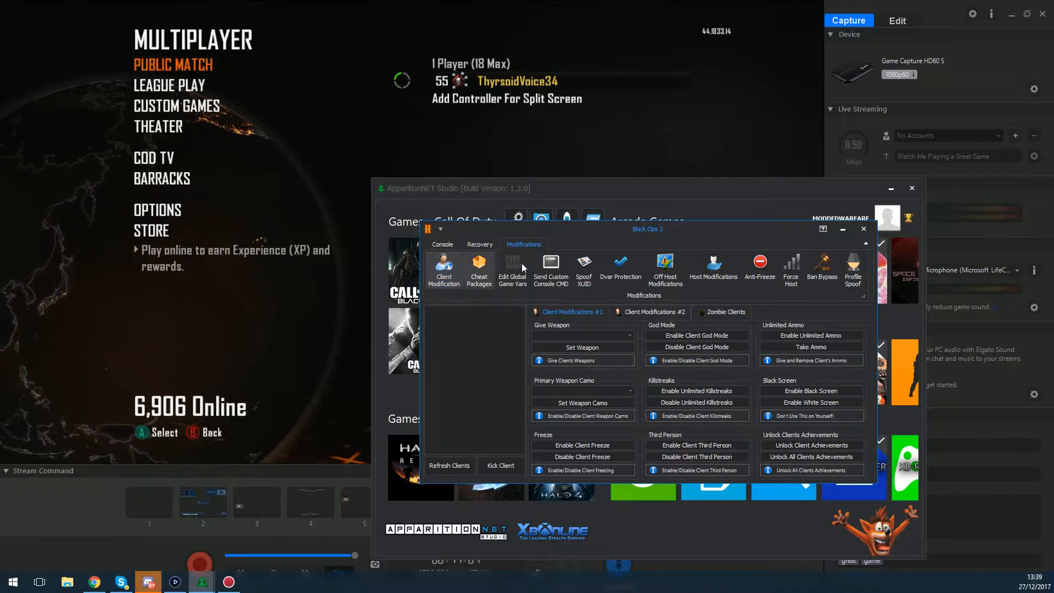
{"action": "mouse_move", "coordinate": [783, 303]}
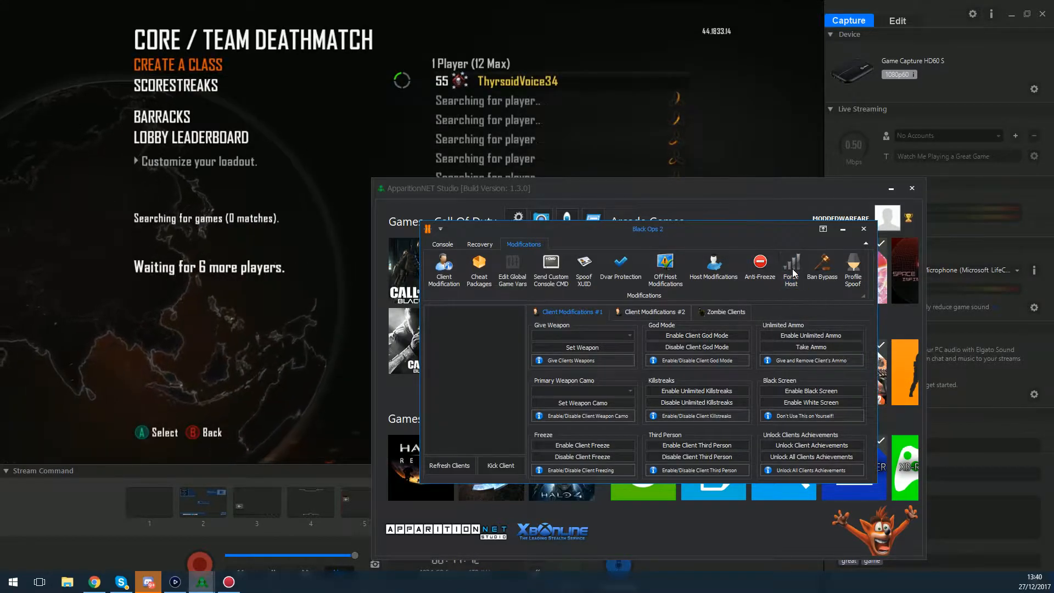
Enable Force Host for Black Ops 2 while the game searches for a match
{"action": "left_click", "coordinate": [790, 265]}
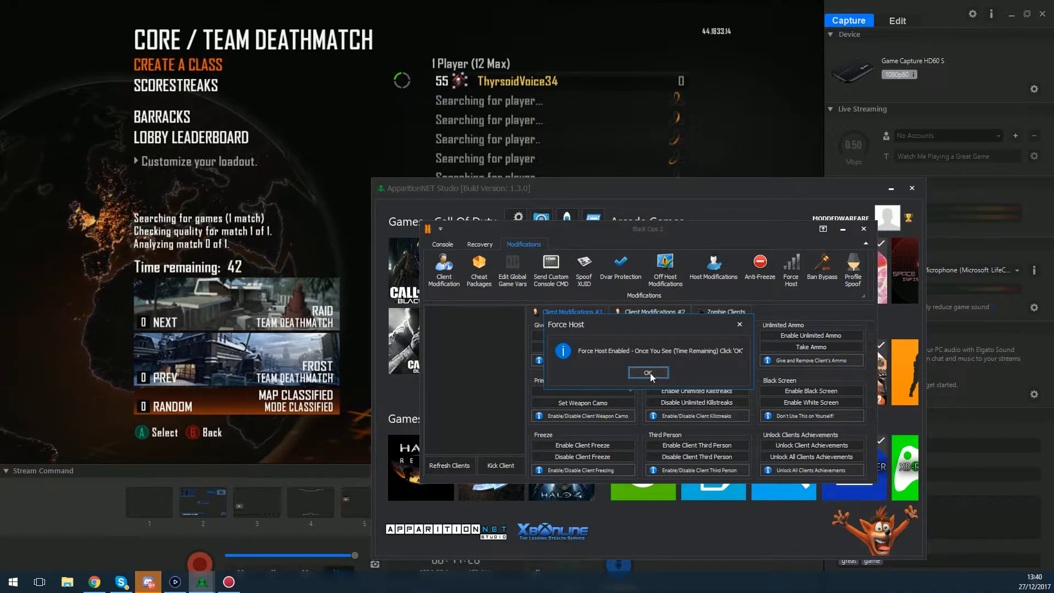
Confirm the Force Host notice once Time Remaining appears in the lobby
{"action": "left_click", "coordinate": [649, 372]}
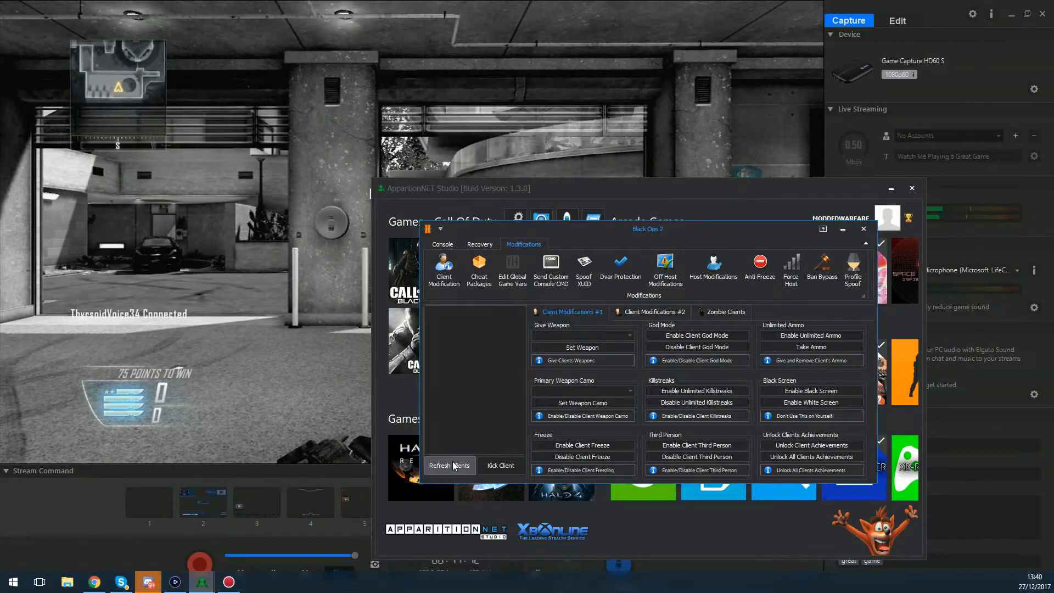
Refresh the client list and select the host player's gamertag
{"action": "left_click", "coordinate": [449, 465]}
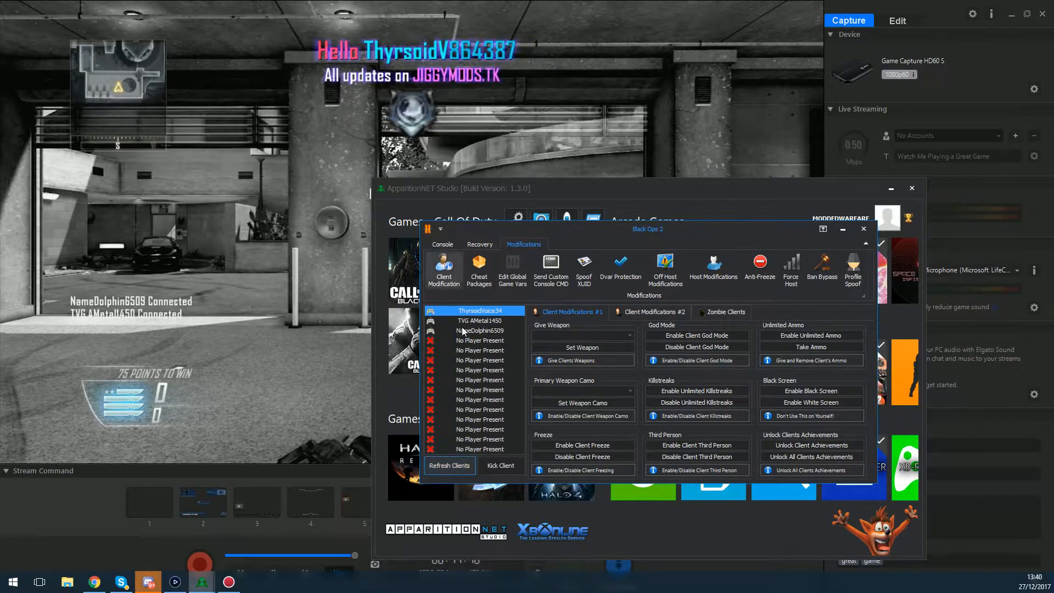
{"action": "left_click", "coordinate": [480, 330]}
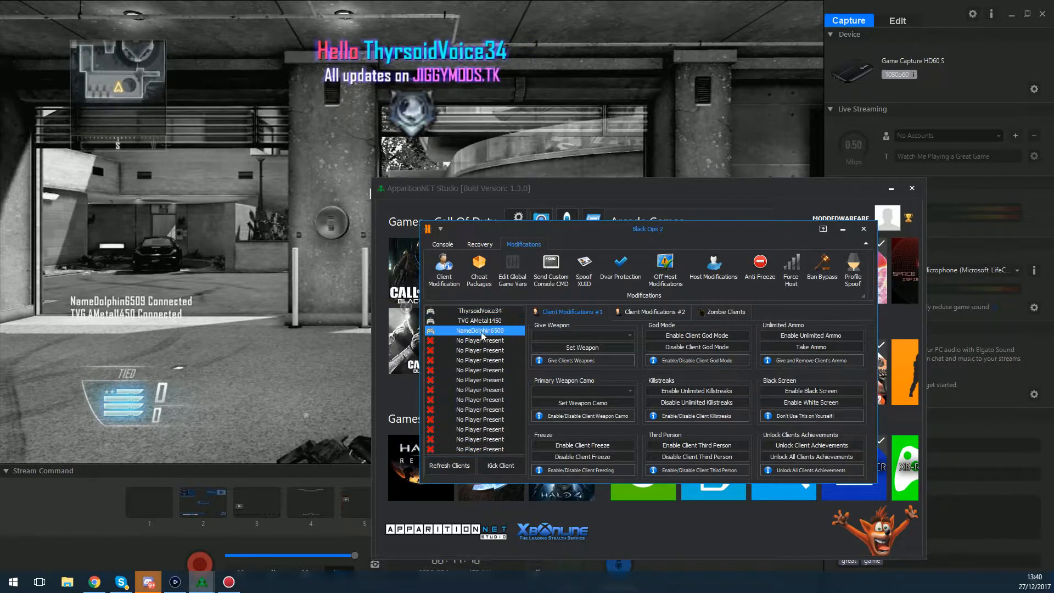
{"action": "left_click", "coordinate": [479, 310]}
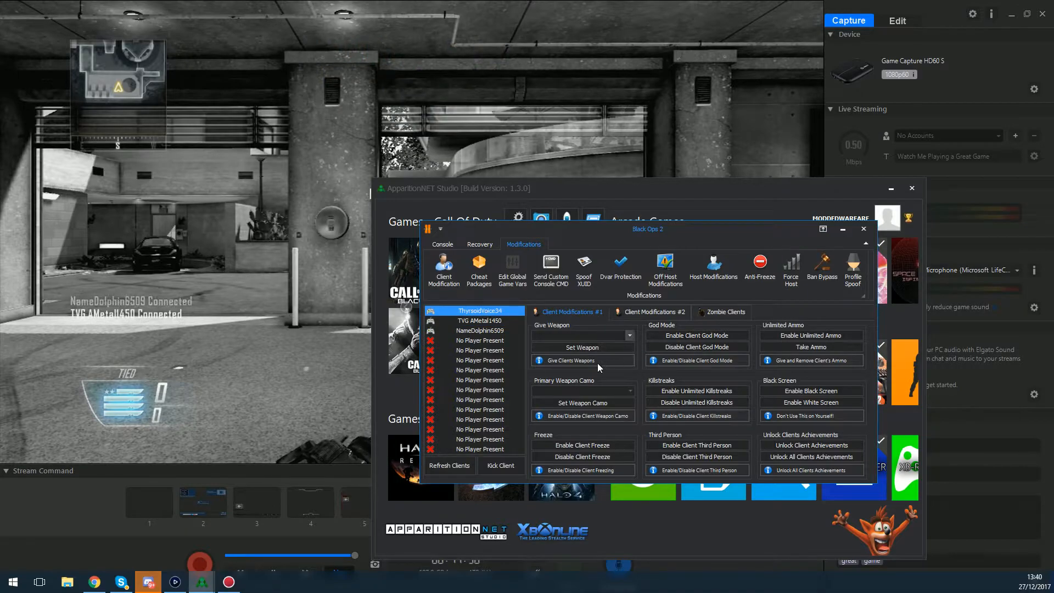
Enable God Mode for the host, then toggle Third Person on and off
{"action": "left_click", "coordinate": [697, 335]}
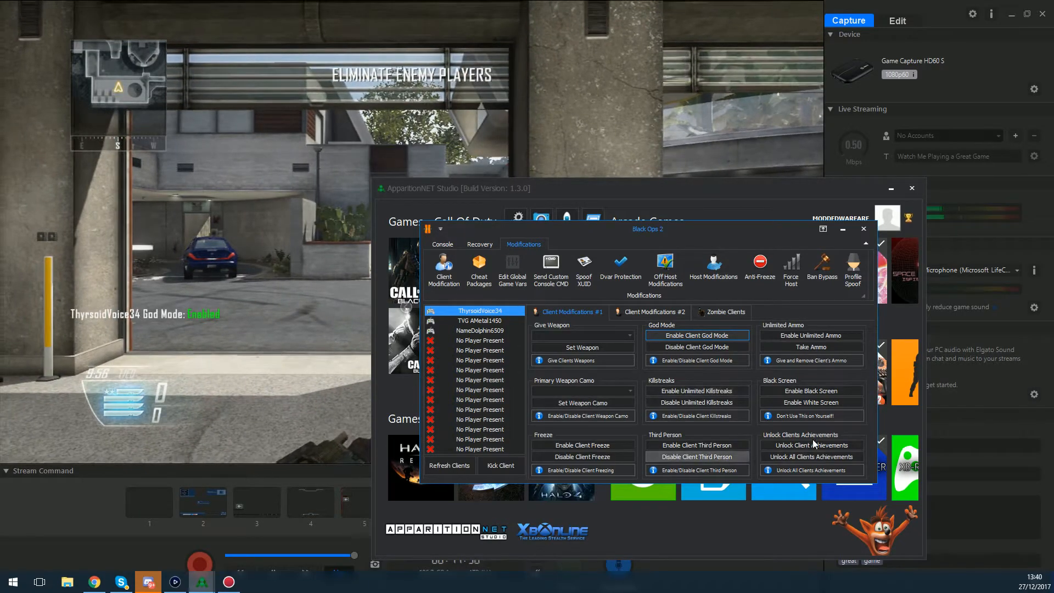
{"action": "left_click", "coordinate": [696, 445]}
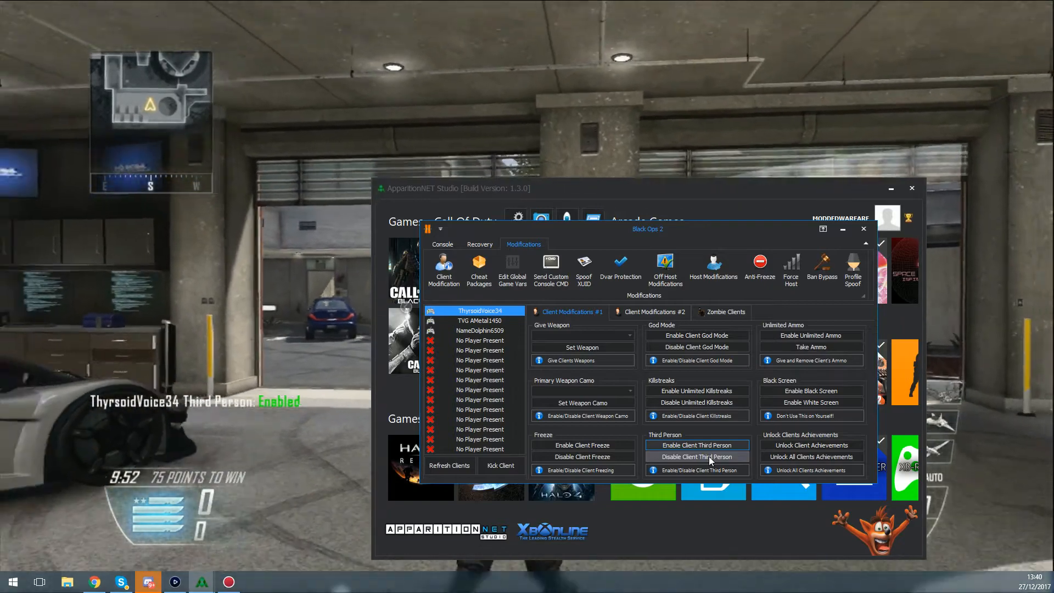
{"action": "left_click", "coordinate": [696, 456]}
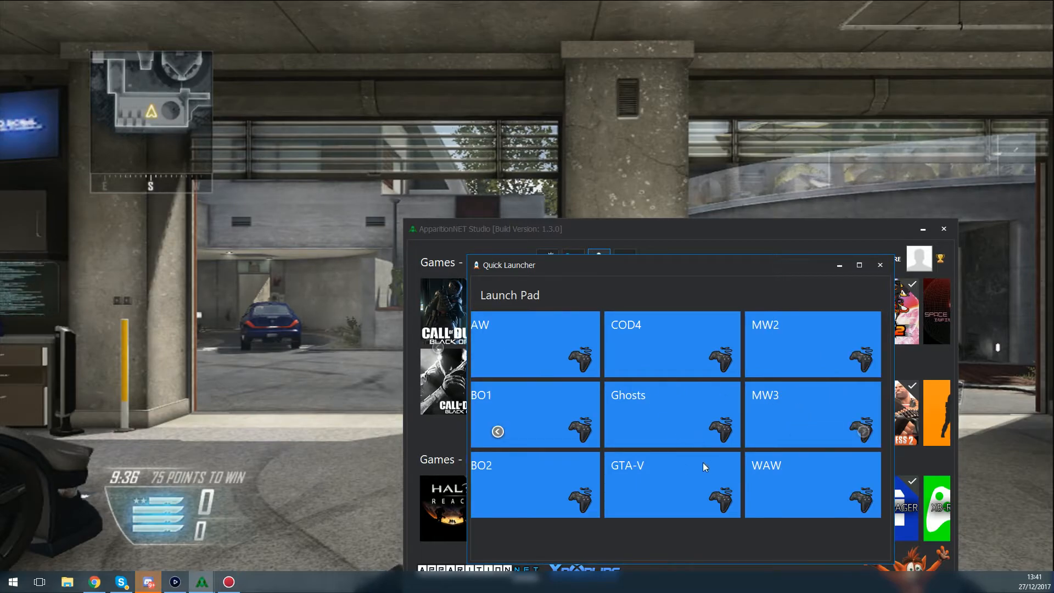
{"action": "mouse_move", "coordinate": [779, 410]}
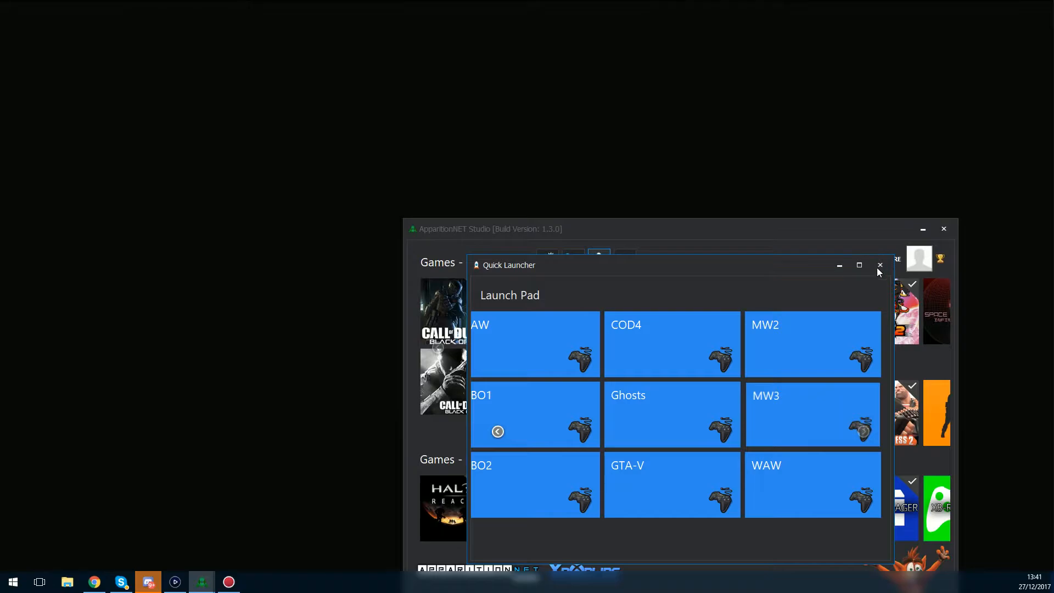
Close the Quick Launcher game tool pad
{"action": "left_click", "coordinate": [879, 265]}
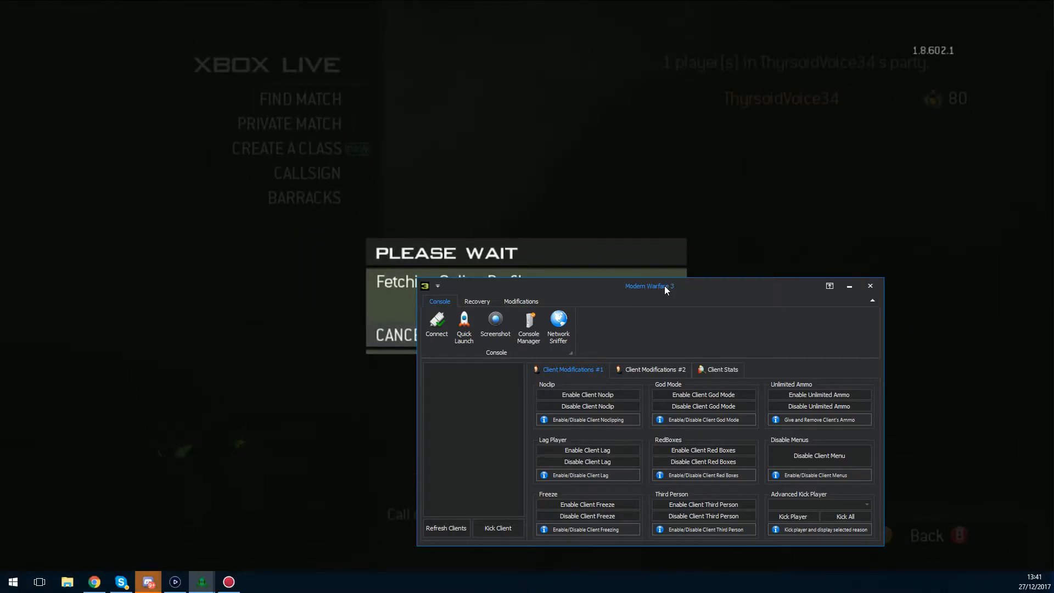
{"action": "mouse_move", "coordinate": [495, 322]}
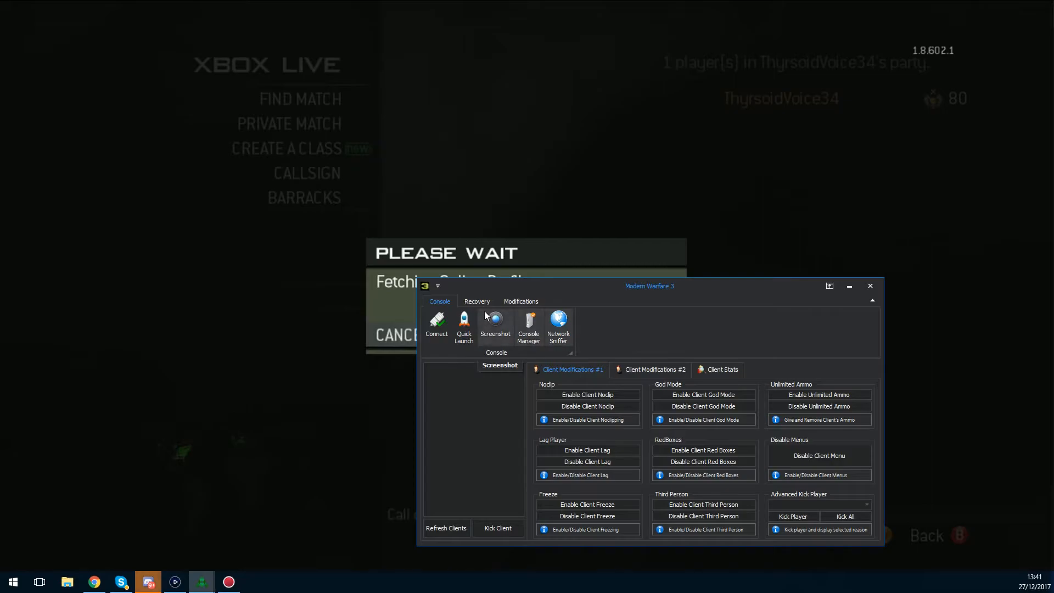
Enable Force Host in the Modern Warfare 3 Modifications tab and dismiss the confirmation
{"action": "left_click", "coordinate": [521, 302]}
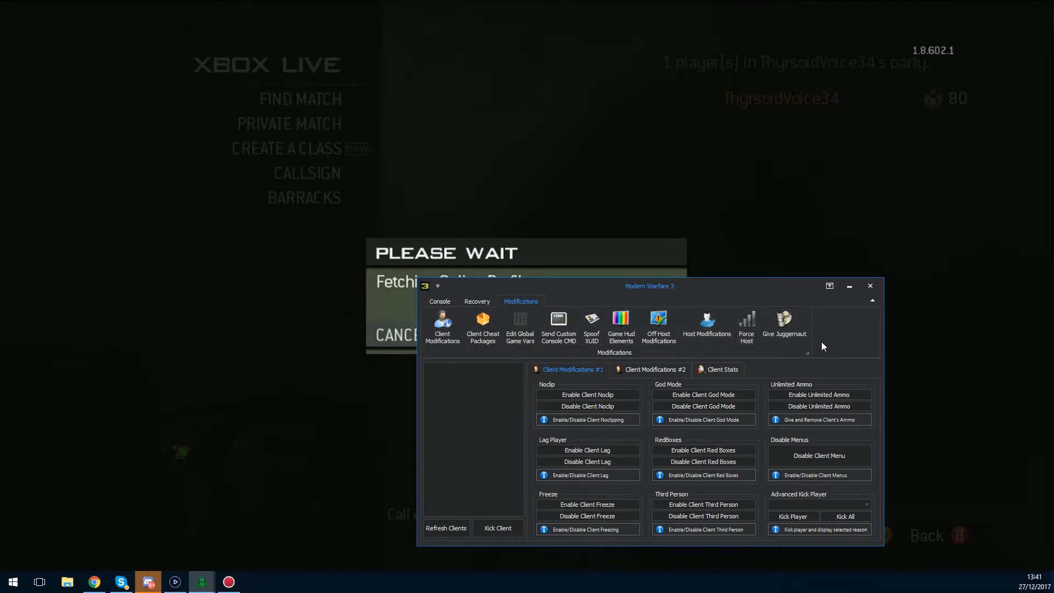
{"action": "left_click", "coordinate": [746, 324]}
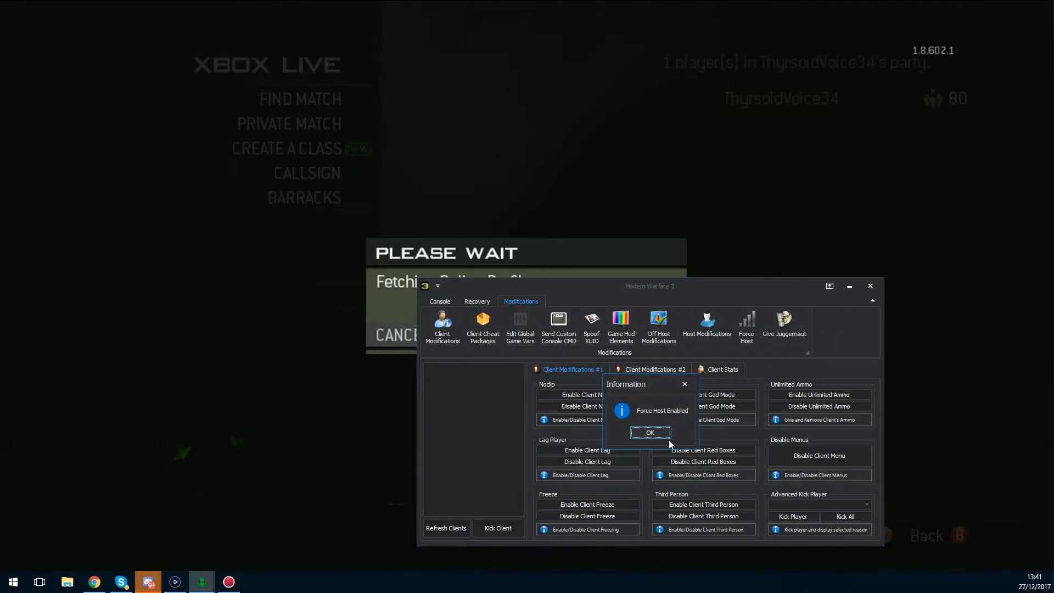
{"action": "left_click", "coordinate": [650, 432]}
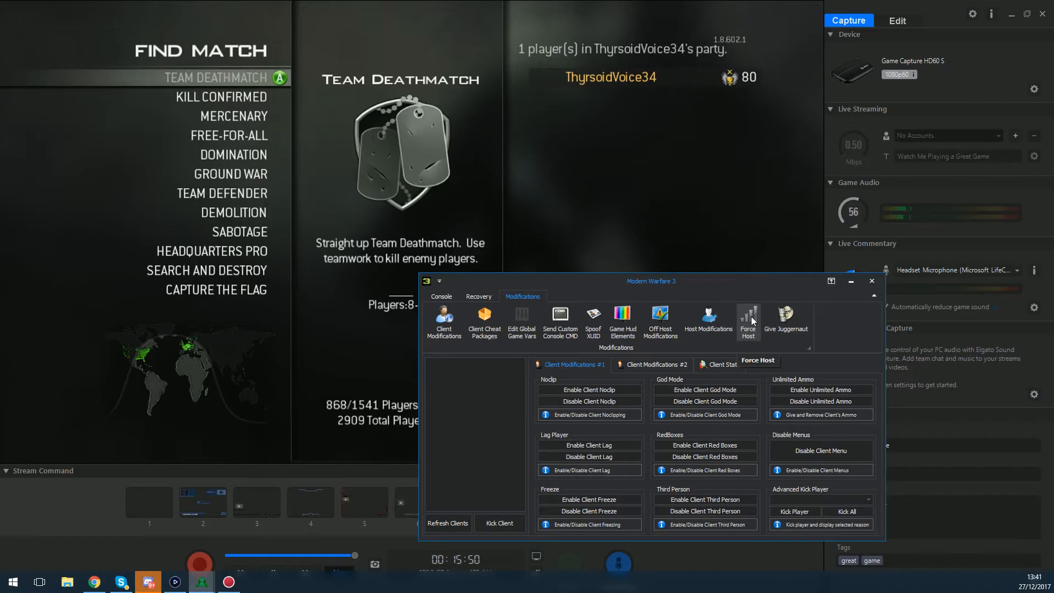
Re-enable Force Host, dismiss the Information dialog, and move the tool window down-right
{"action": "left_click", "coordinate": [748, 319]}
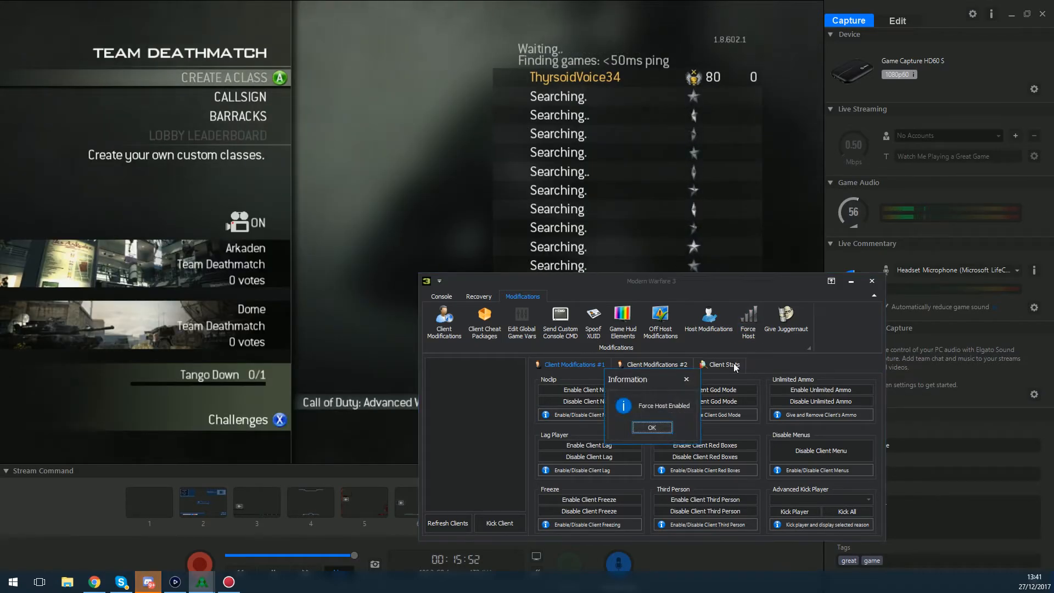
{"action": "left_click", "coordinate": [651, 427]}
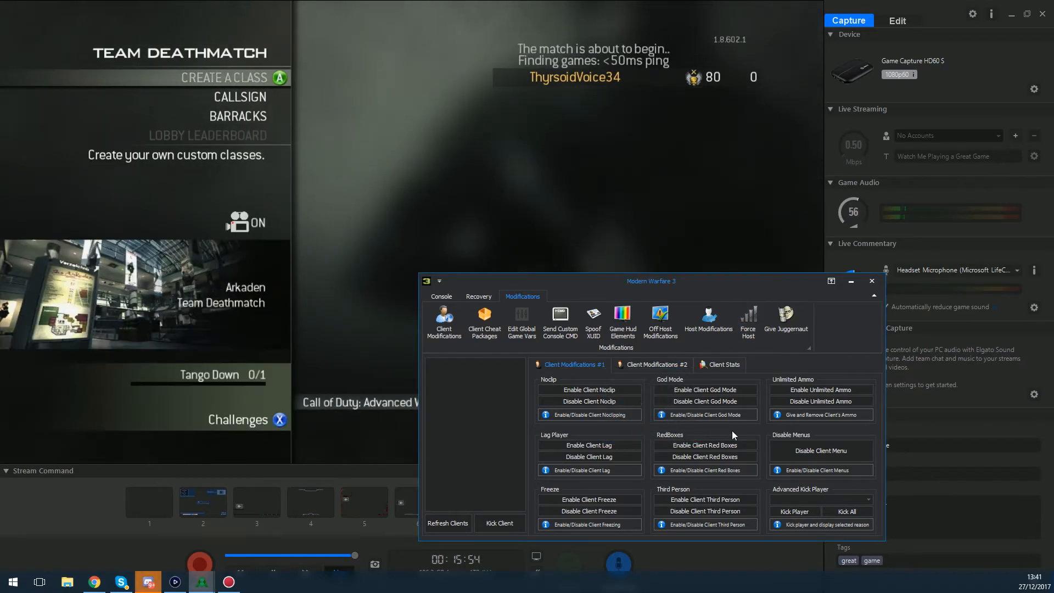
{"action": "left_click_drag", "start_coordinate": [650, 281], "coordinate": [725, 357]}
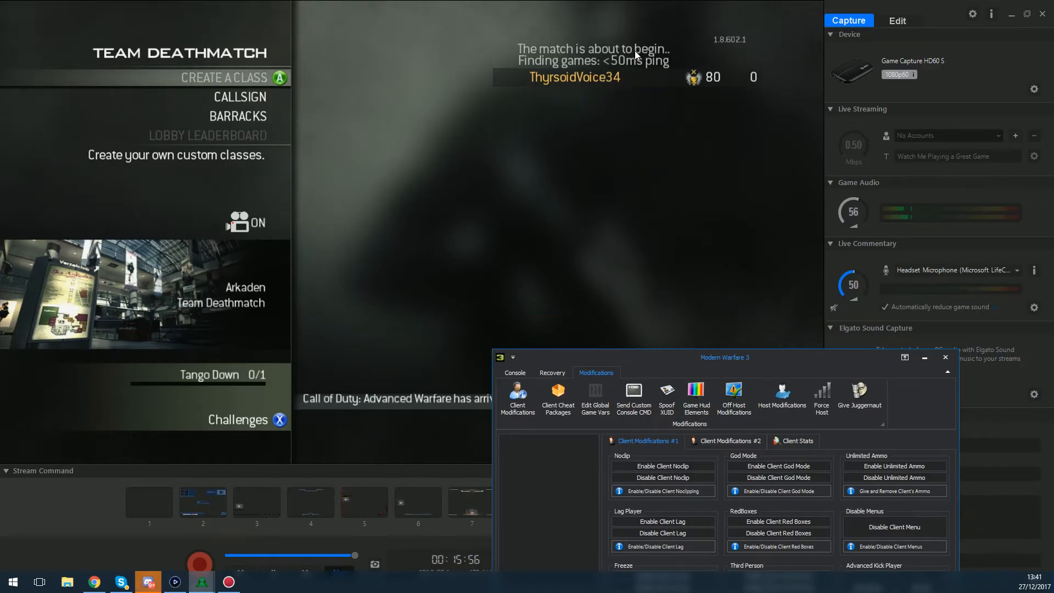